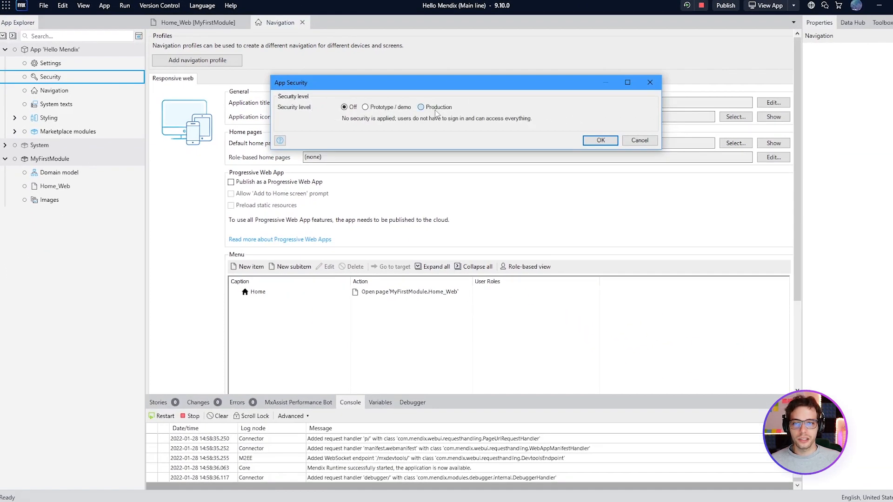
- Set app security to the Production level and apply it
click(420, 107)
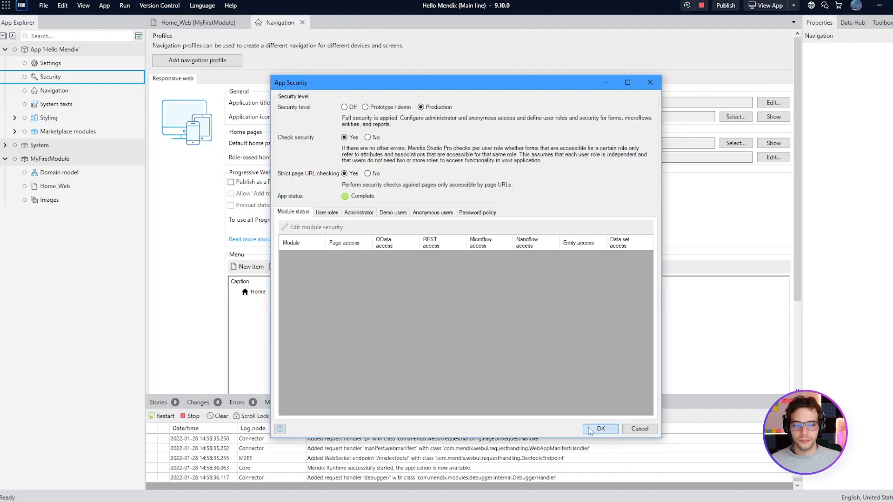
click(600, 429)
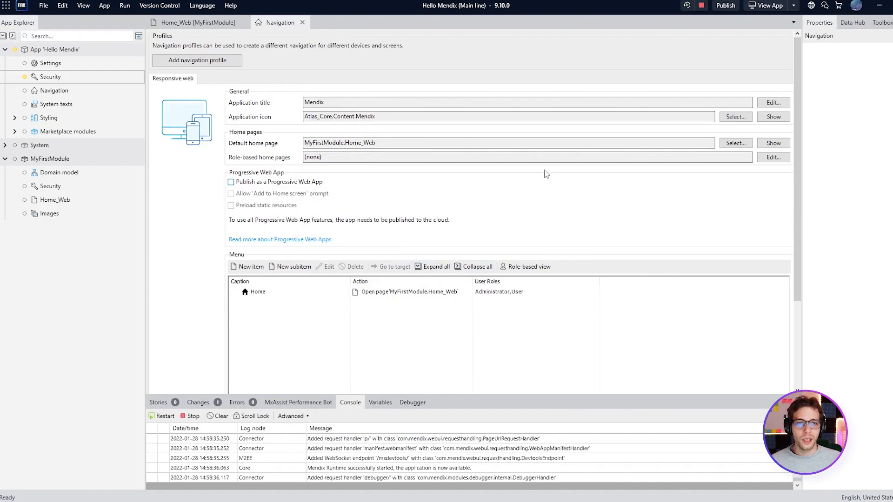
- Stop the running app and run it again under production security
click(701, 5)
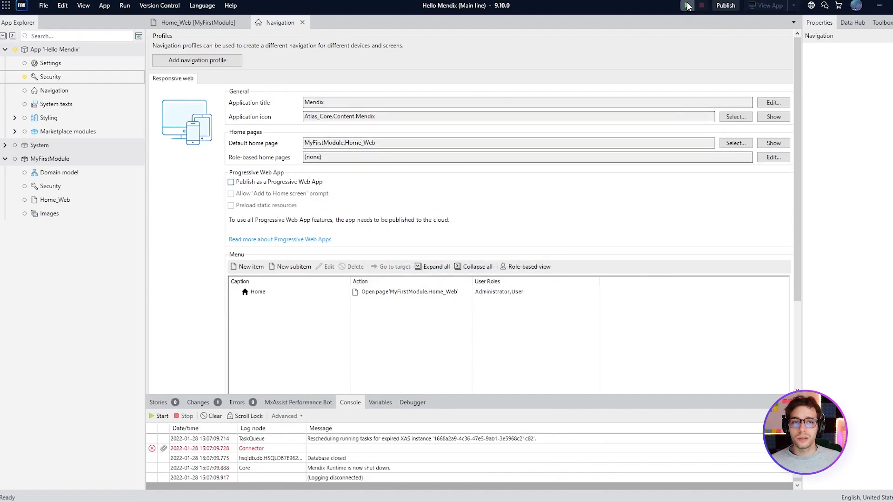
click(687, 5)
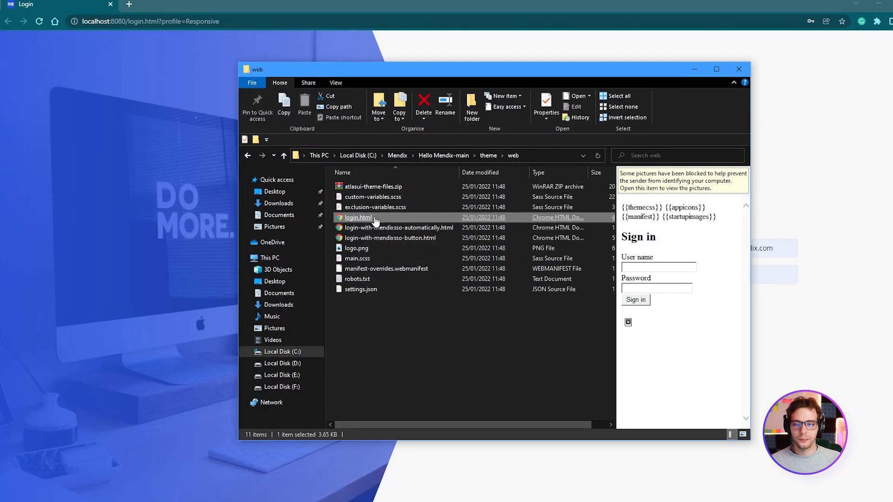
mouse_move(359, 218)
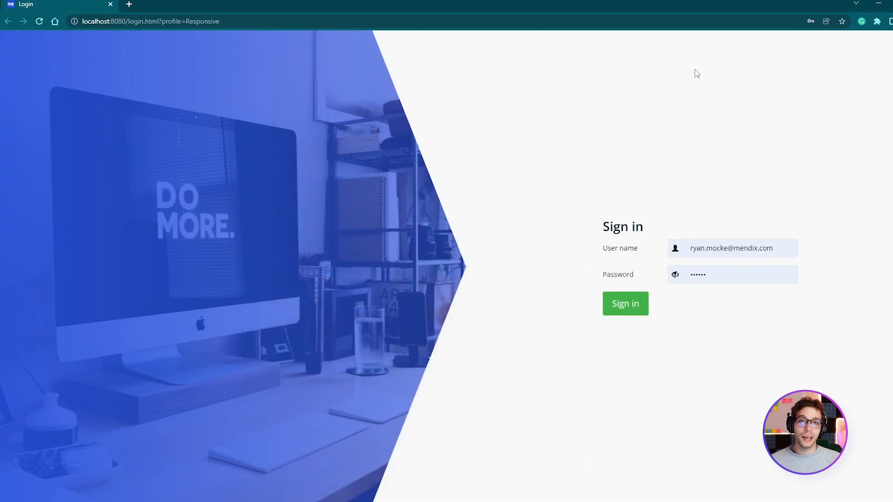
mouse_move(671, 88)
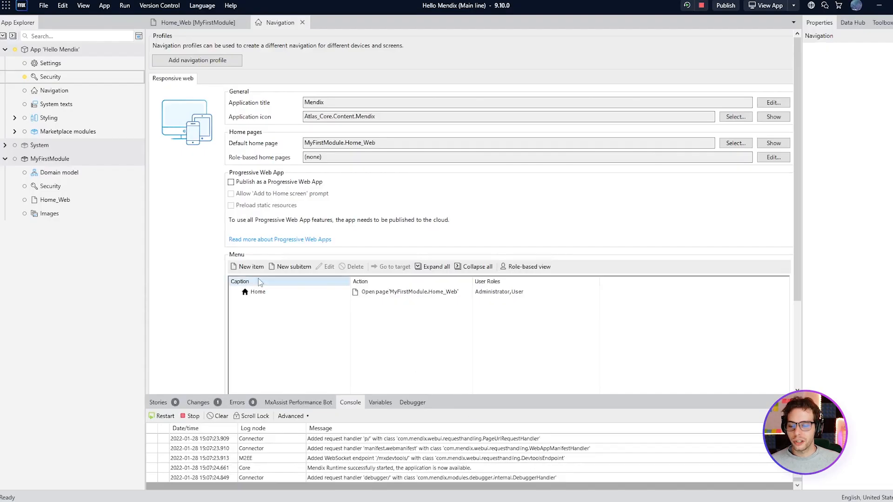
- Create a user role named 'Guest' in the app's security user roles
click(51, 76)
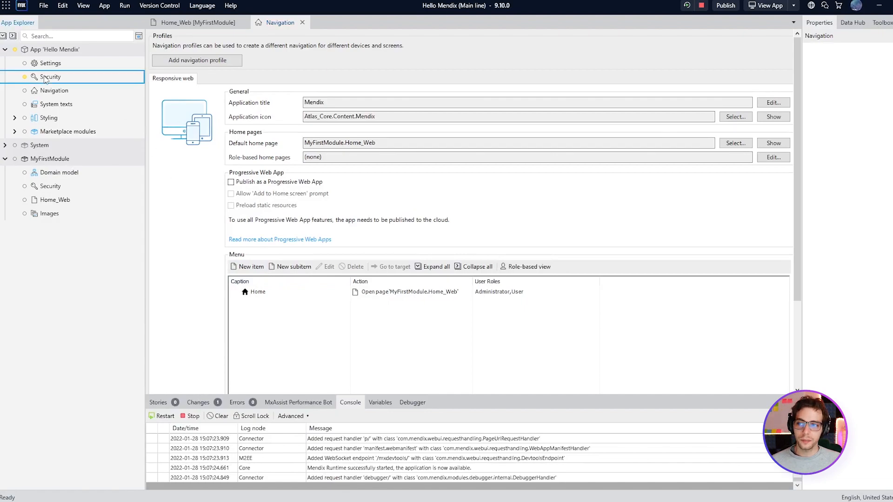
double_click(50, 77)
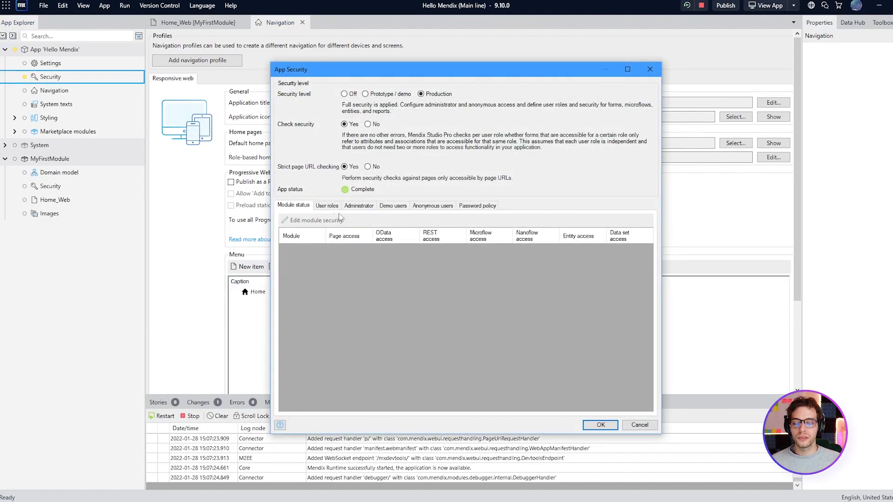
click(326, 206)
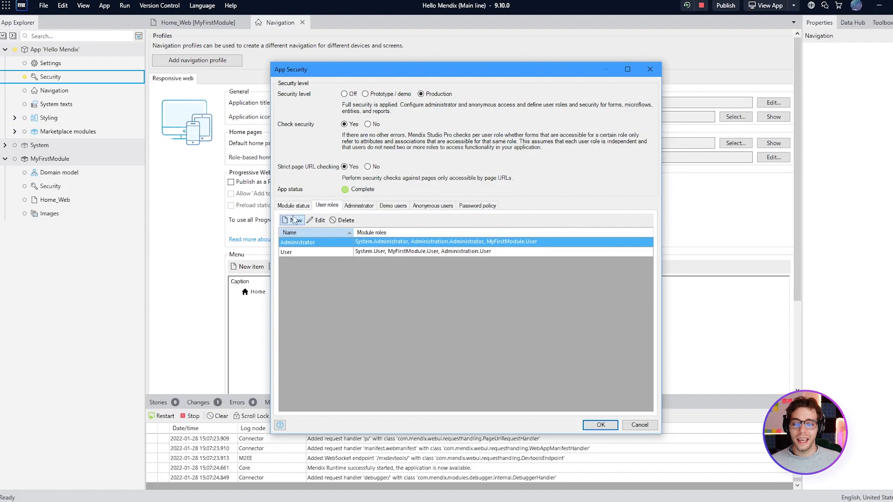
click(292, 220)
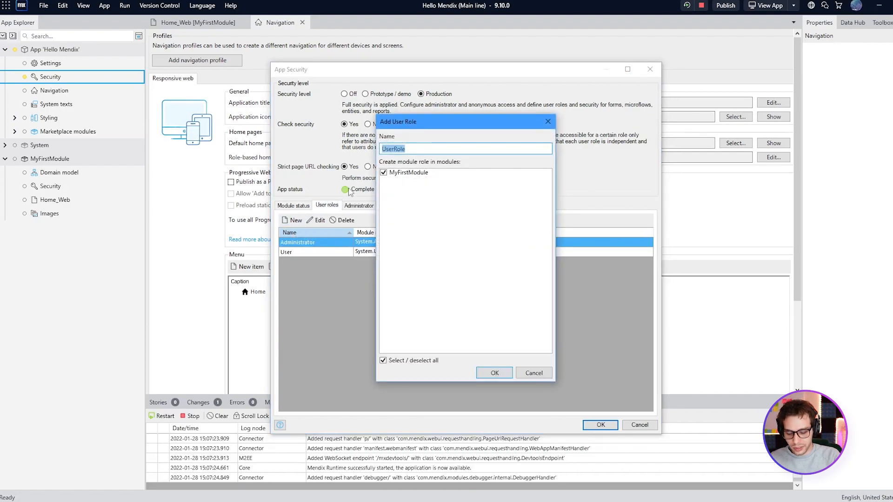
text(Guest)
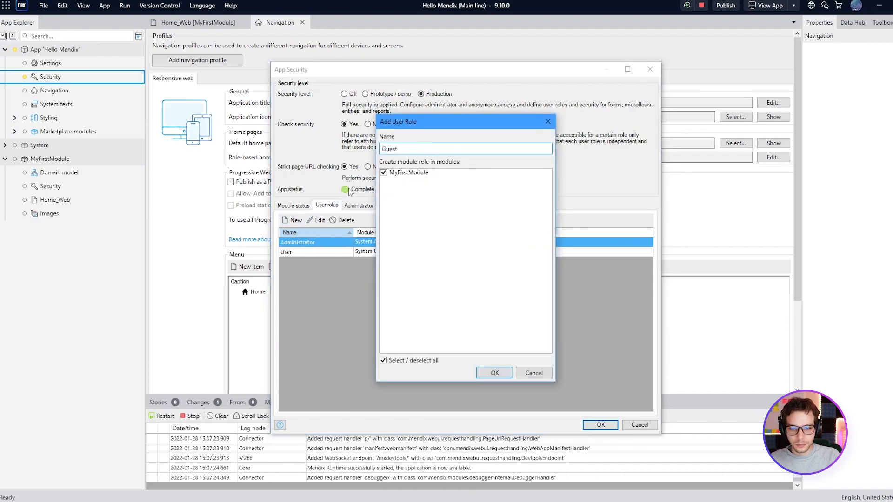
click(493, 372)
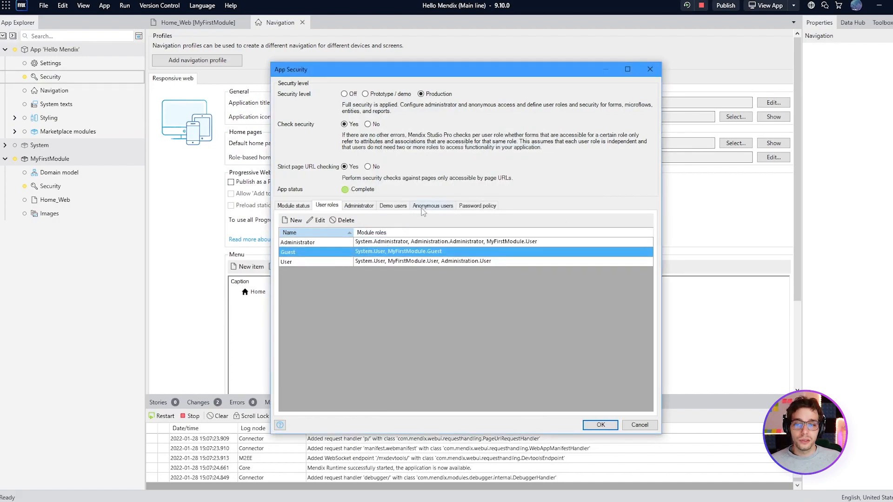
- Allow anonymous users with Guest as their user role and save security
click(432, 205)
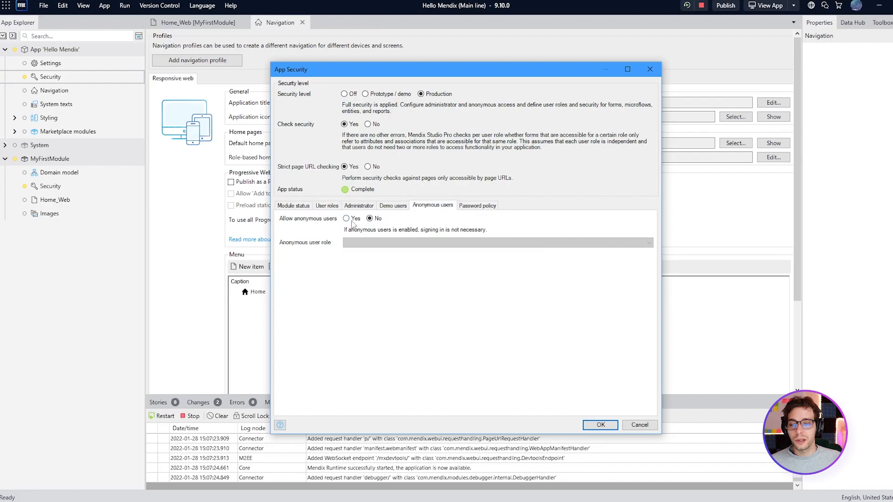
click(346, 218)
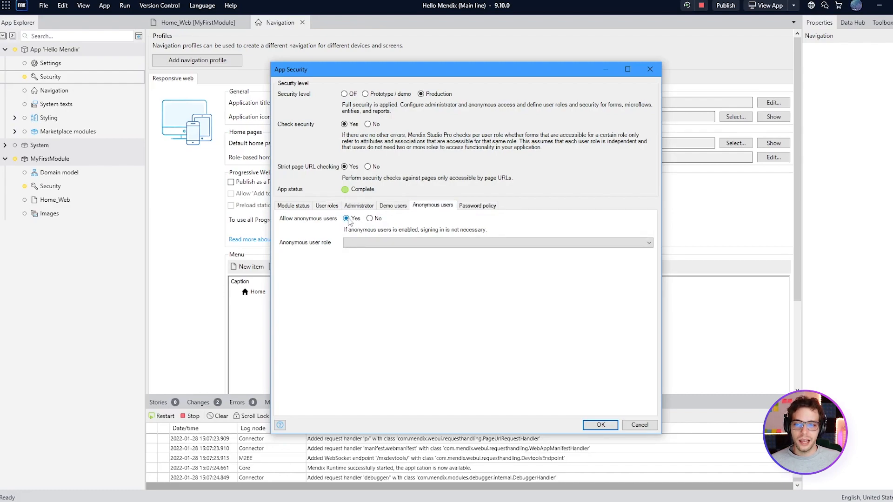
mouse_move(310, 248)
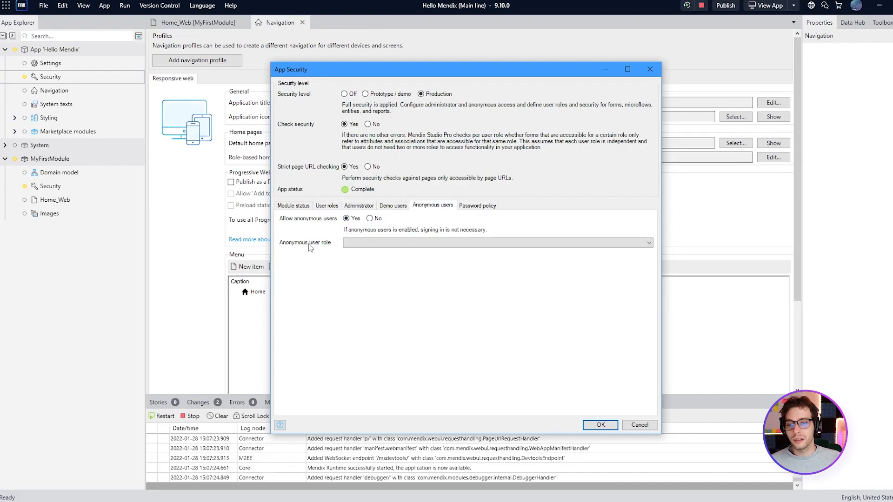
click(647, 243)
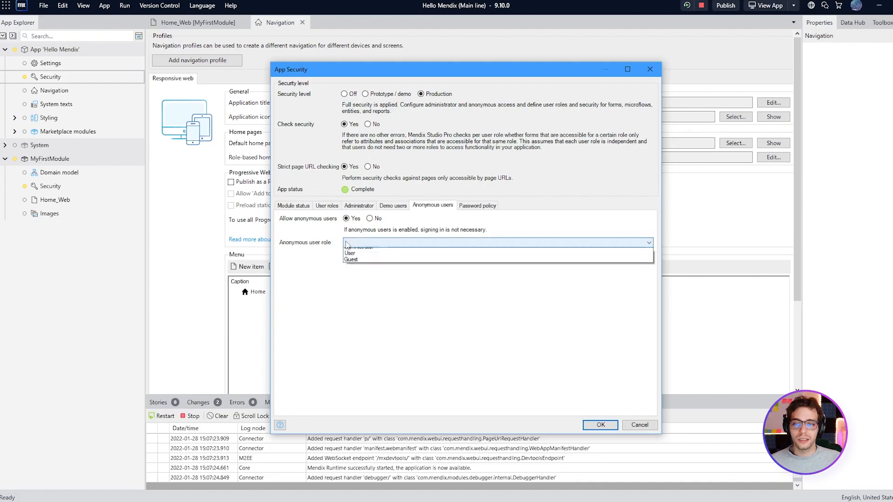
click(351, 259)
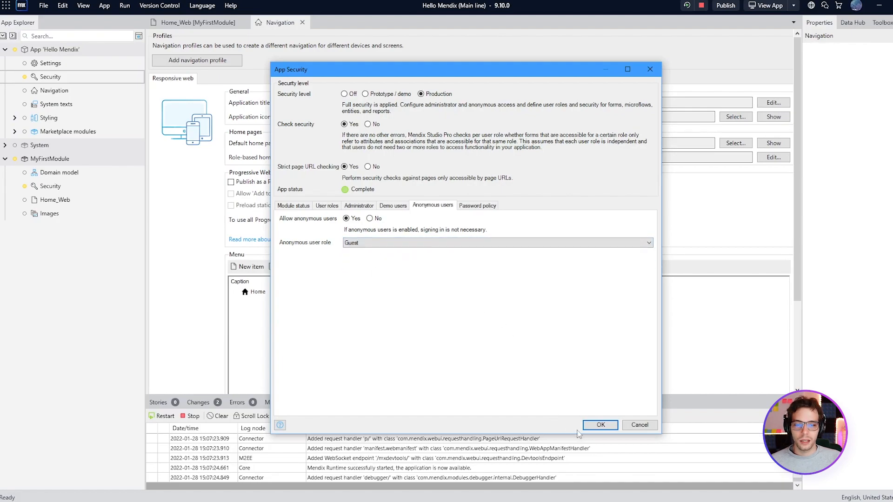
click(598, 424)
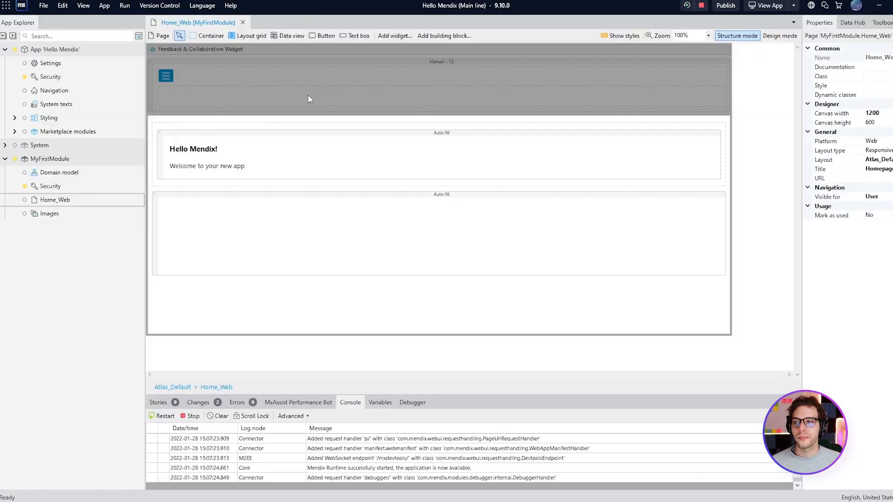
mouse_move(50, 93)
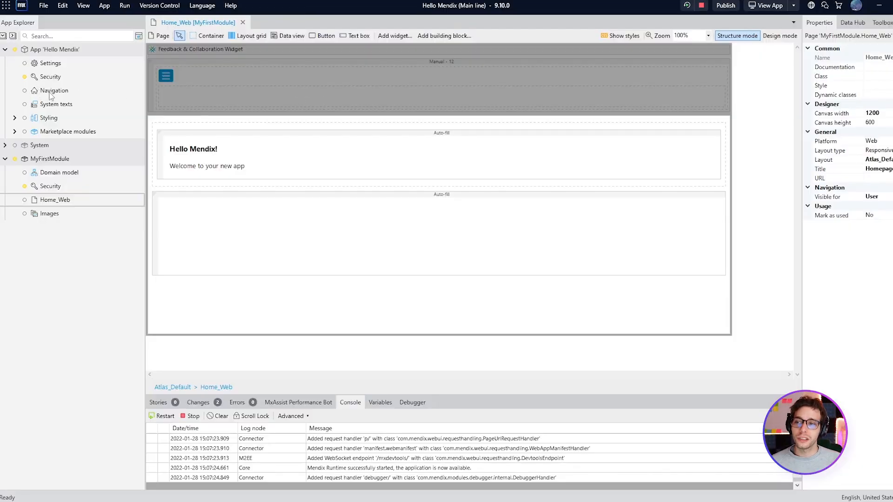
- Add a role-based home page entry for the Guest role in Navigation
double_click(54, 91)
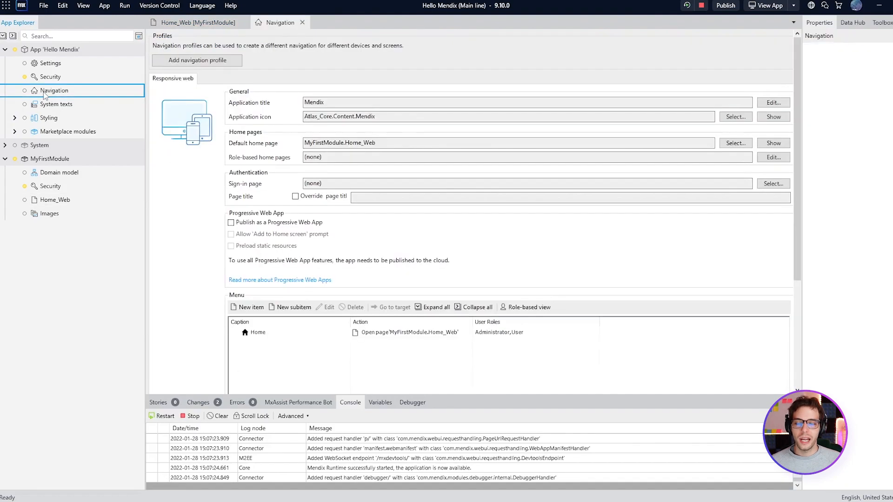
mouse_move(287, 166)
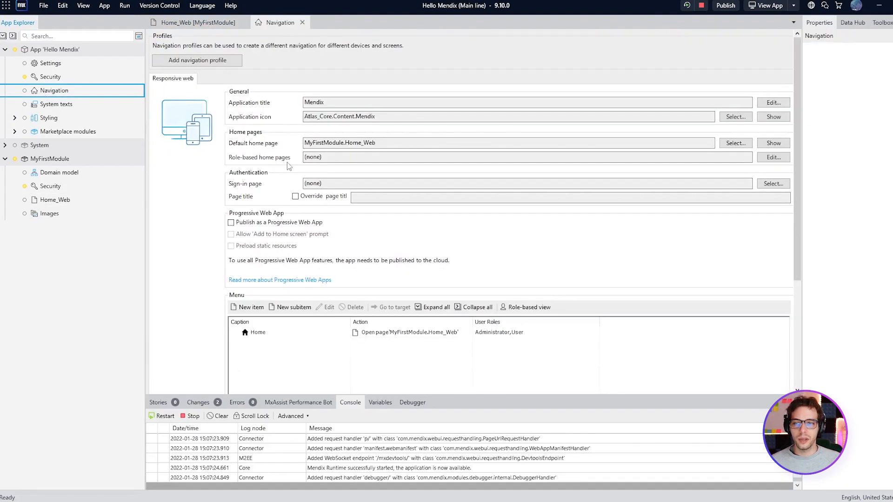
click(771, 158)
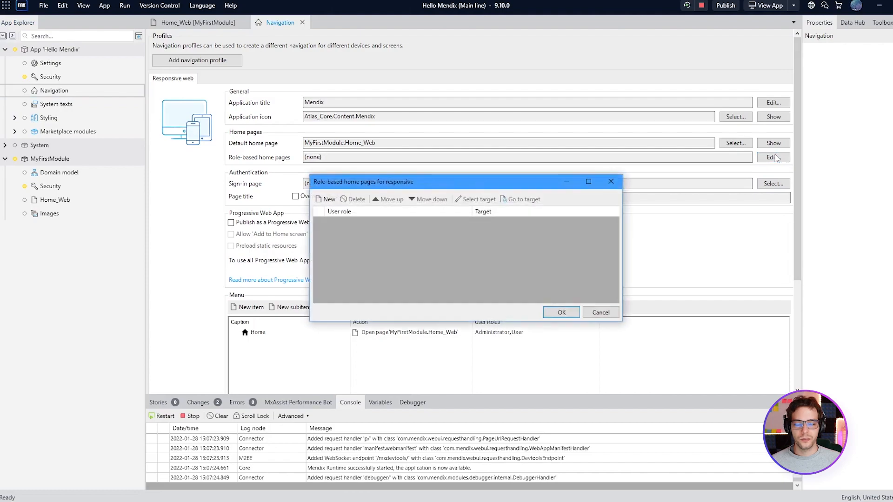
click(325, 198)
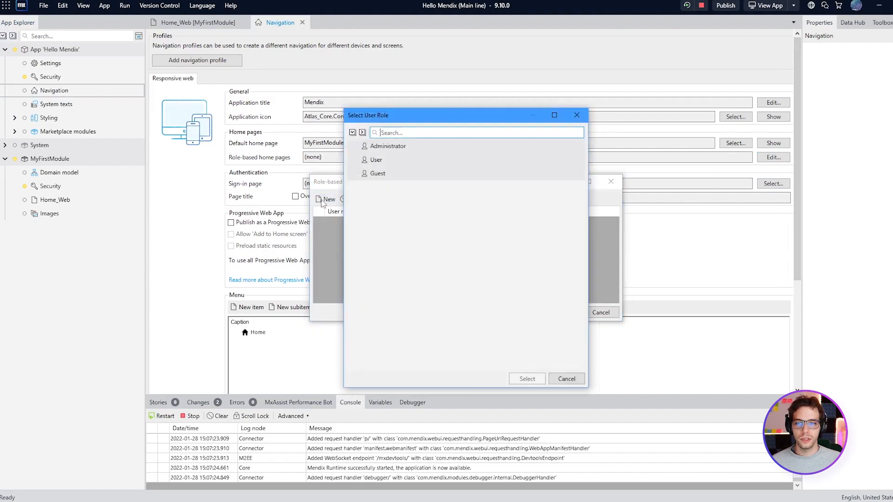
click(378, 172)
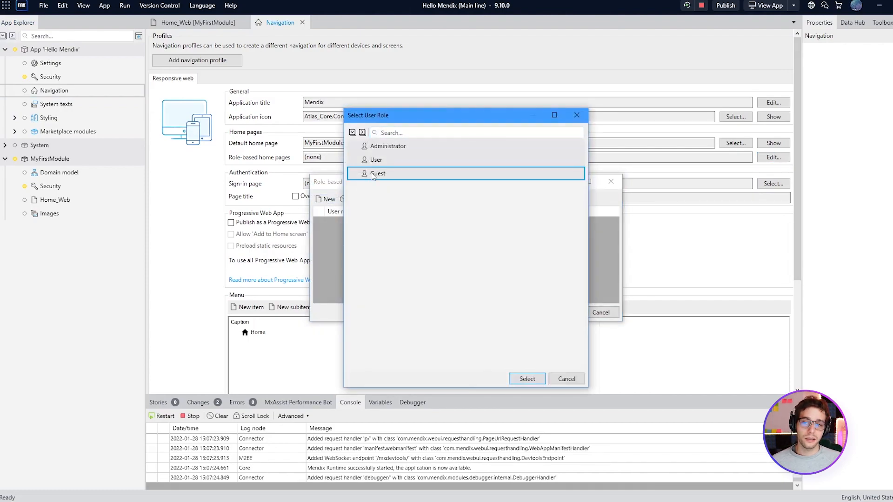
click(526, 378)
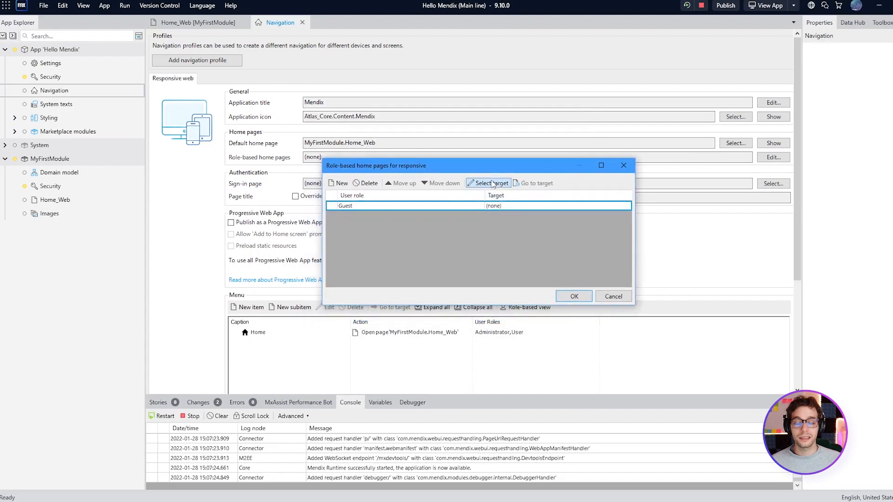
- Browse MyFirstModule for the Guest entry's target and choose to create a new one
click(487, 183)
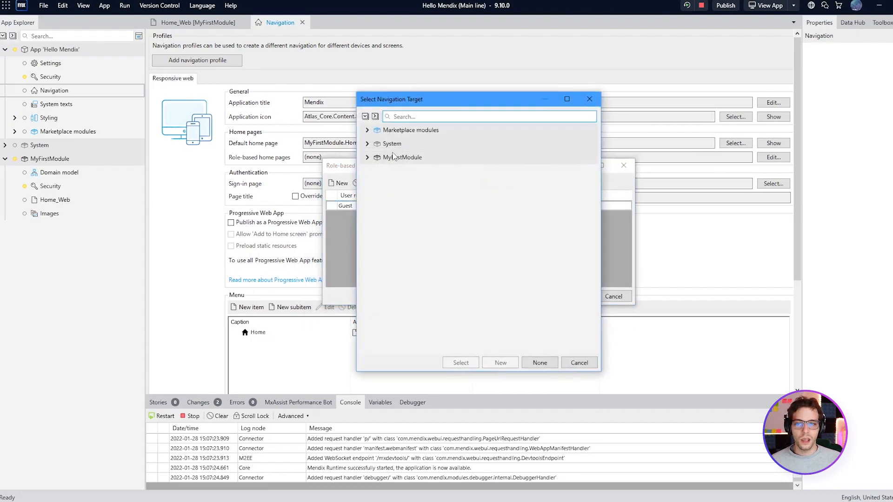
click(368, 158)
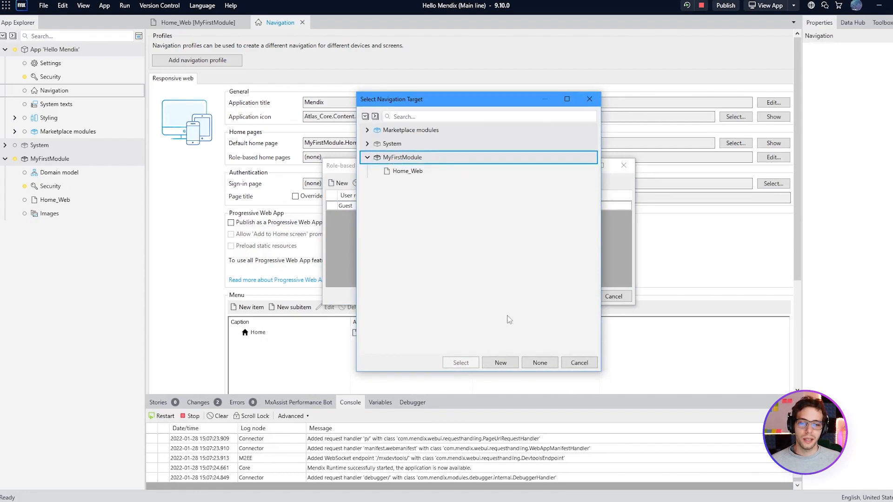
click(500, 363)
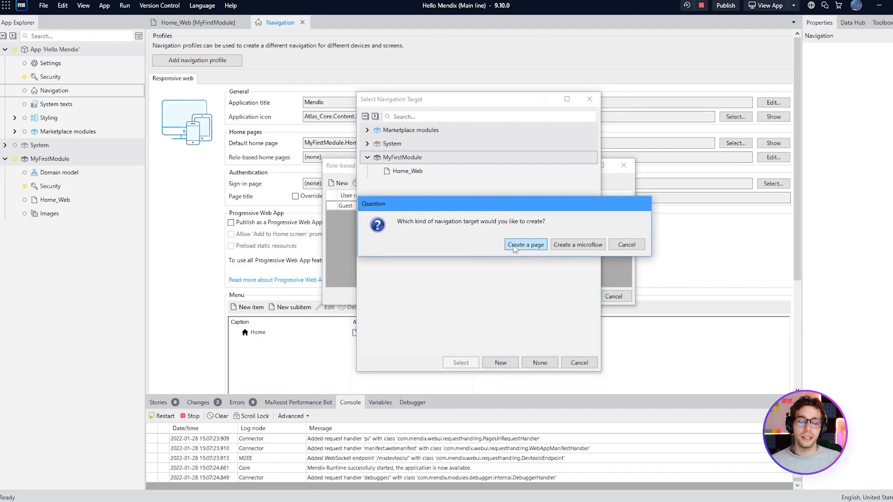
- Create Login_Web from the Logins > Login template as Guest's home page
click(525, 244)
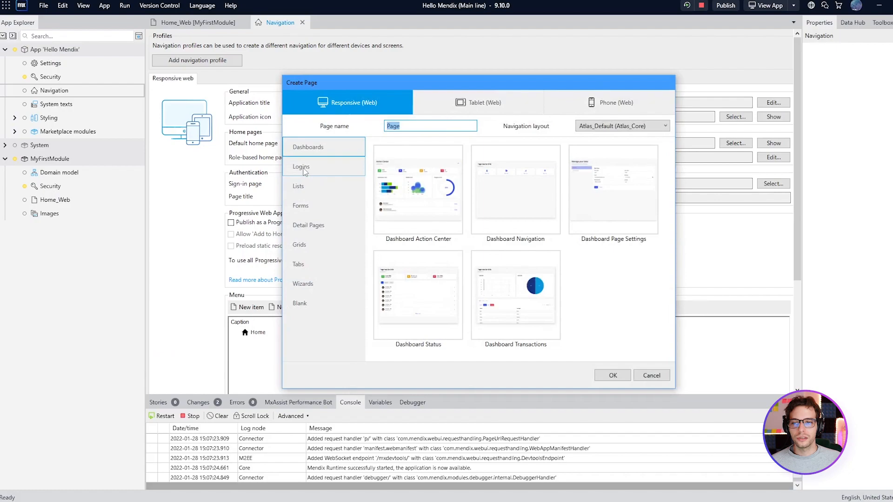
click(302, 166)
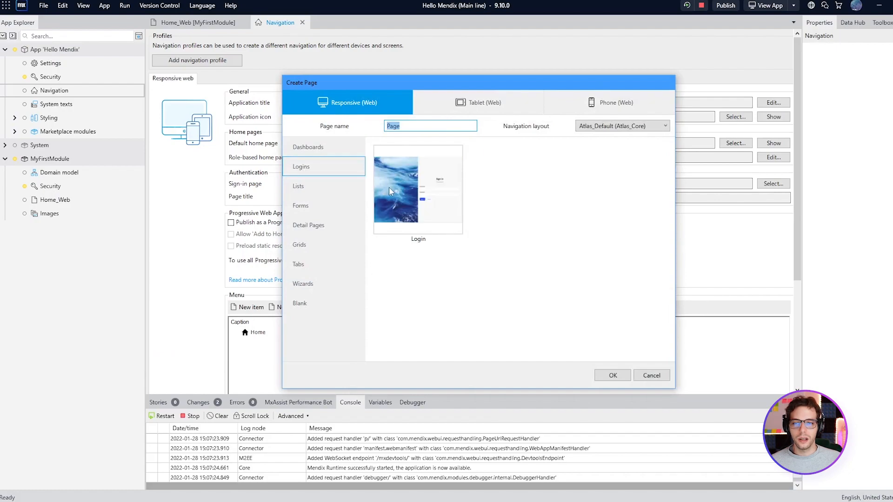
click(410, 126)
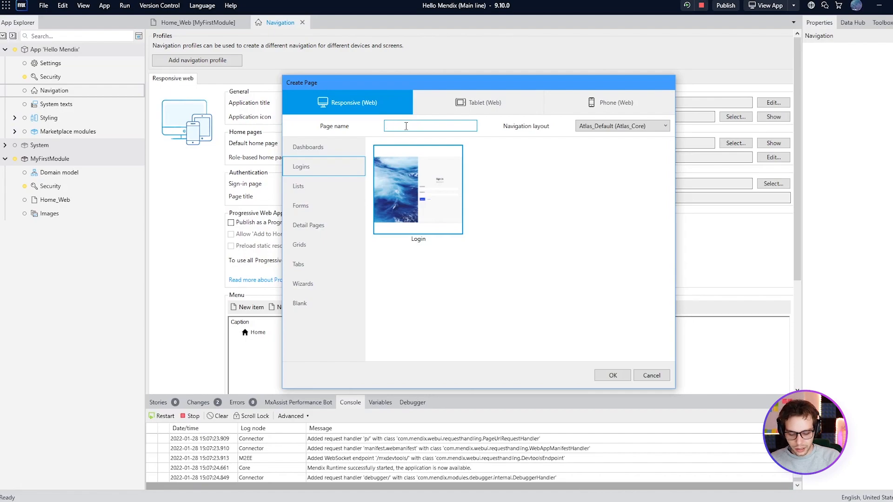
text(Login_Web)
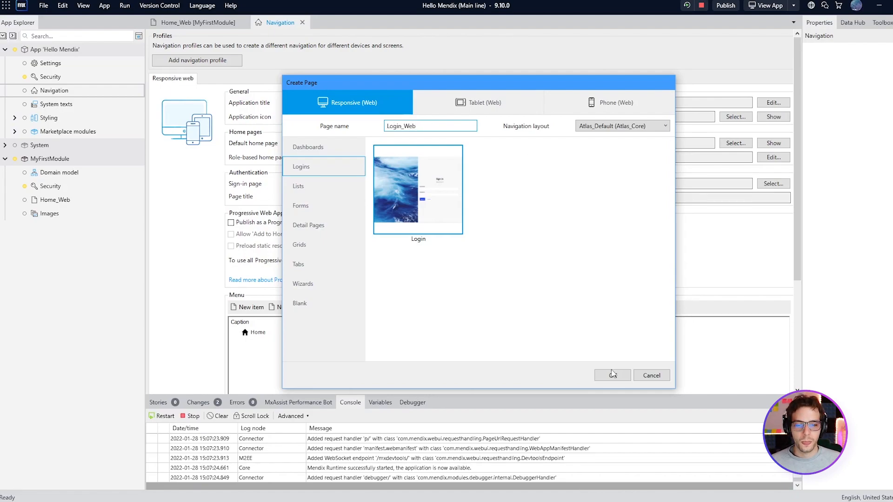
click(612, 375)
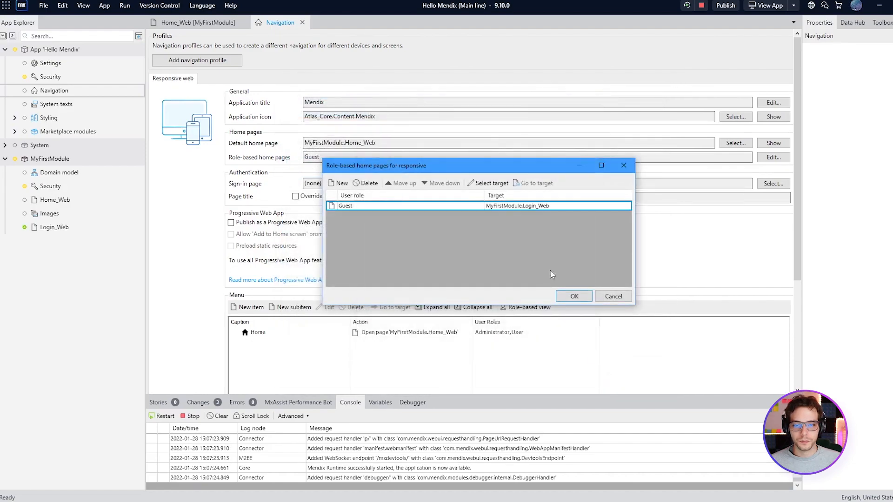
click(573, 296)
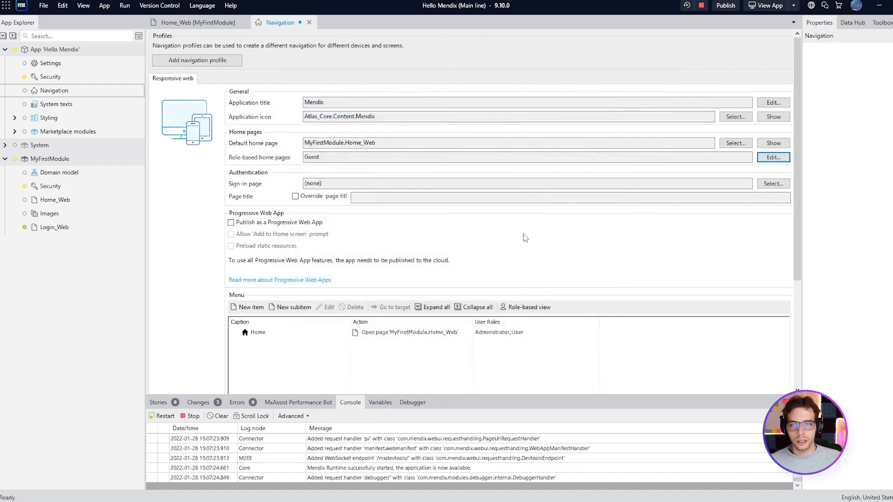
click(54, 227)
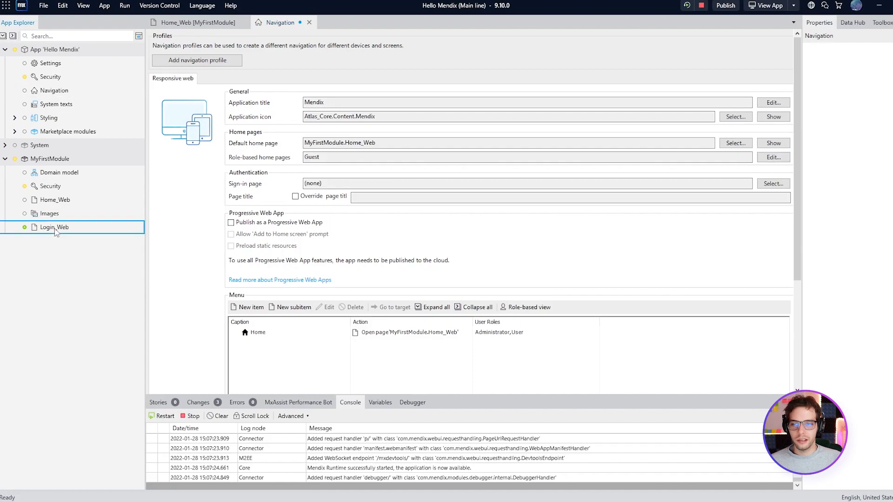
- Open Login_Web, make it visible for Guest, and rerun the app
double_click(54, 226)
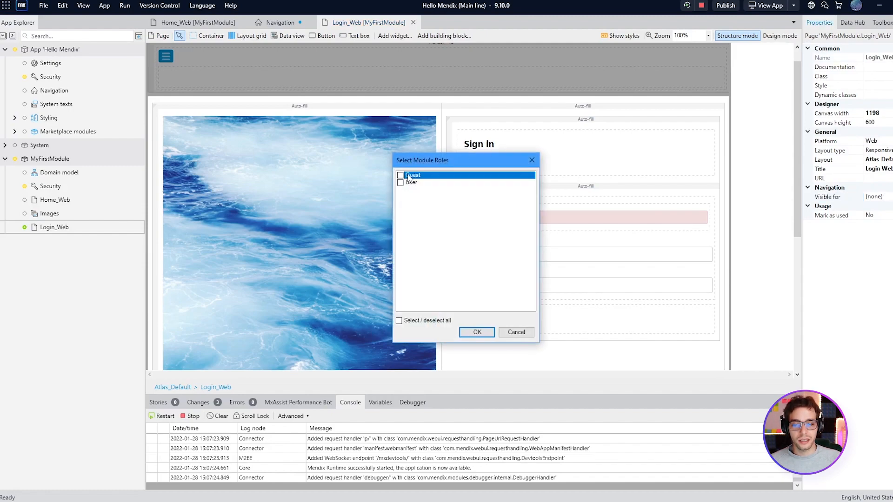
click(476, 332)
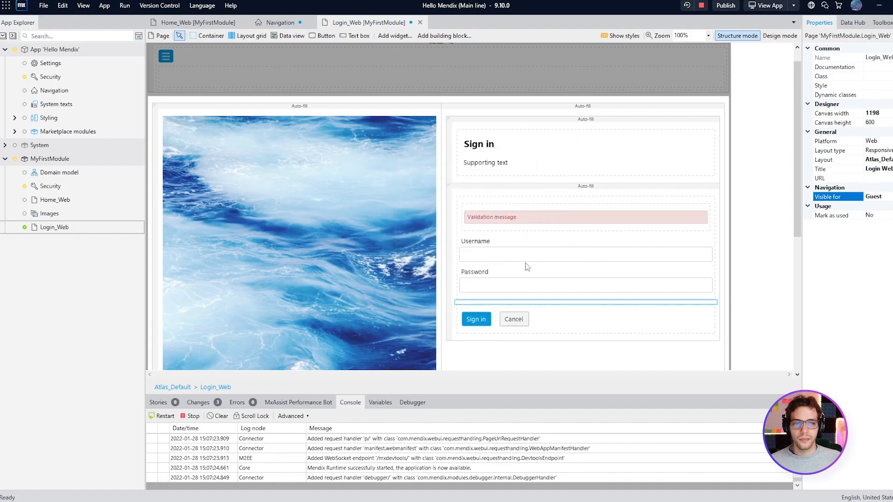
click(770, 5)
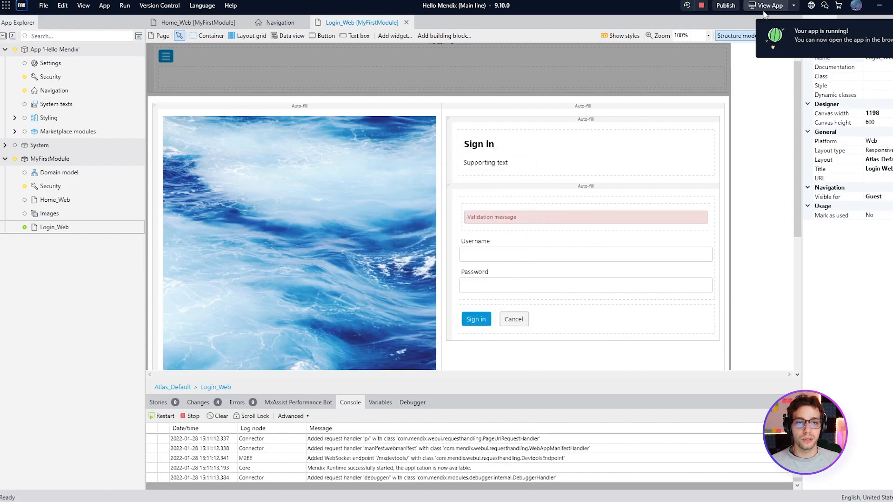
- Open the app in Chrome and show the demo users list
click(768, 5)
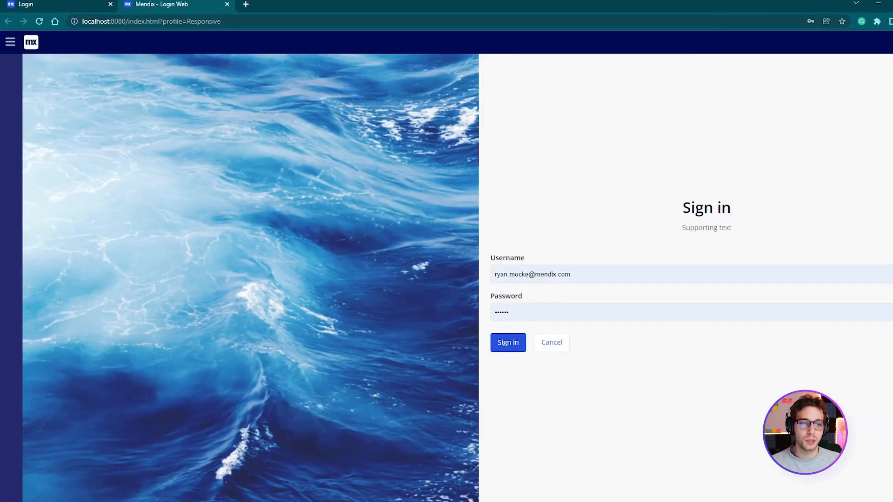
click(750, 138)
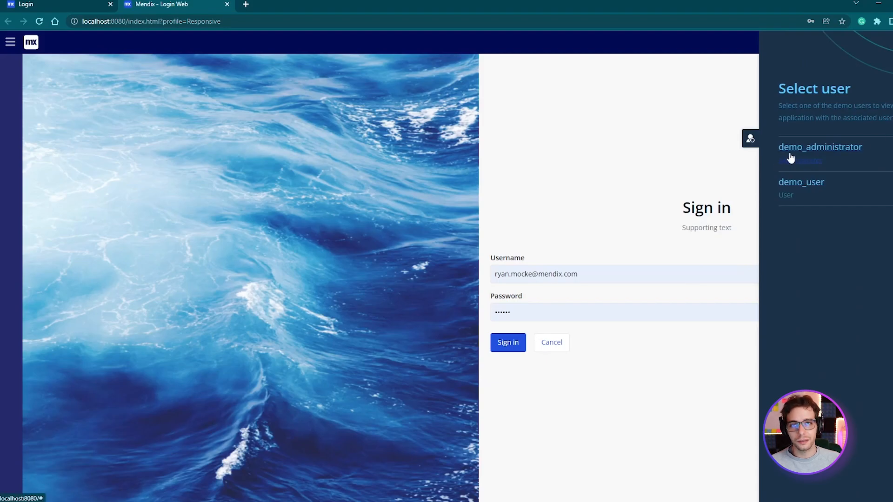